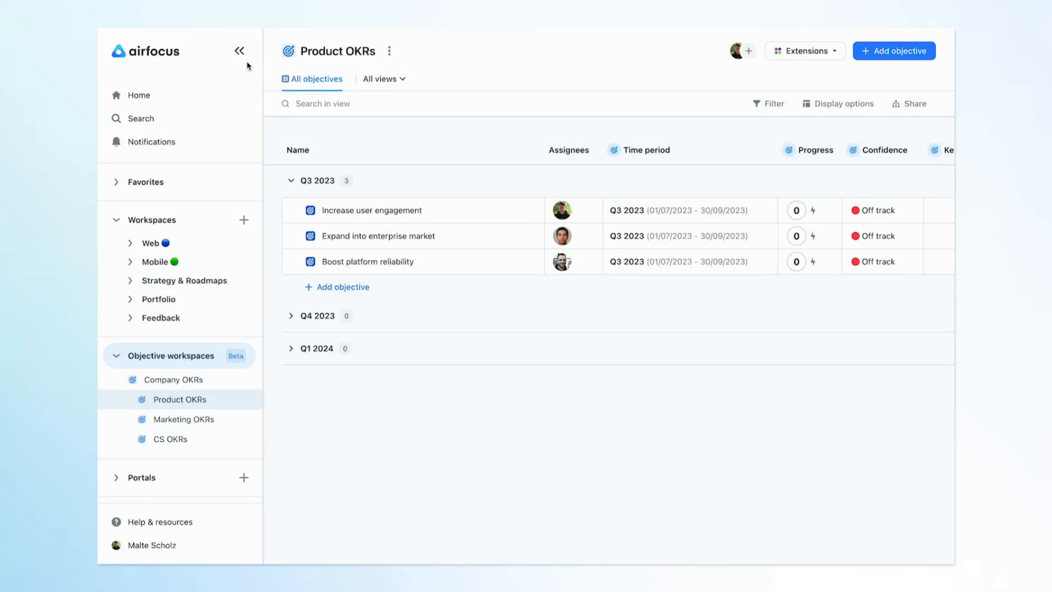
# Collapse the left sidebar so the Product OKRs objectives table fills the window.
pyautogui.click(240, 51)
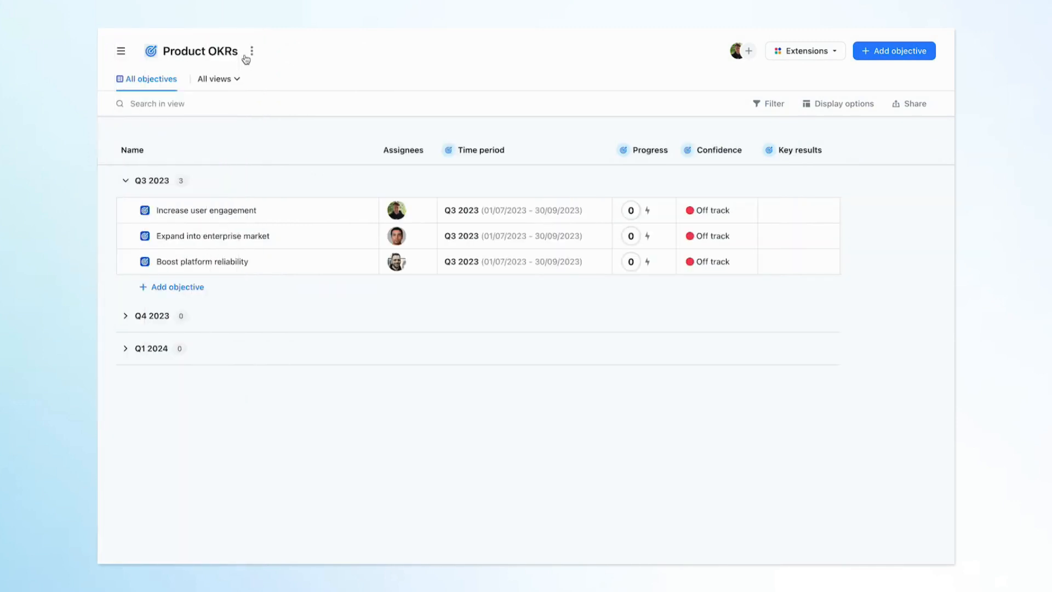
pyautogui.moveTo(236, 236)
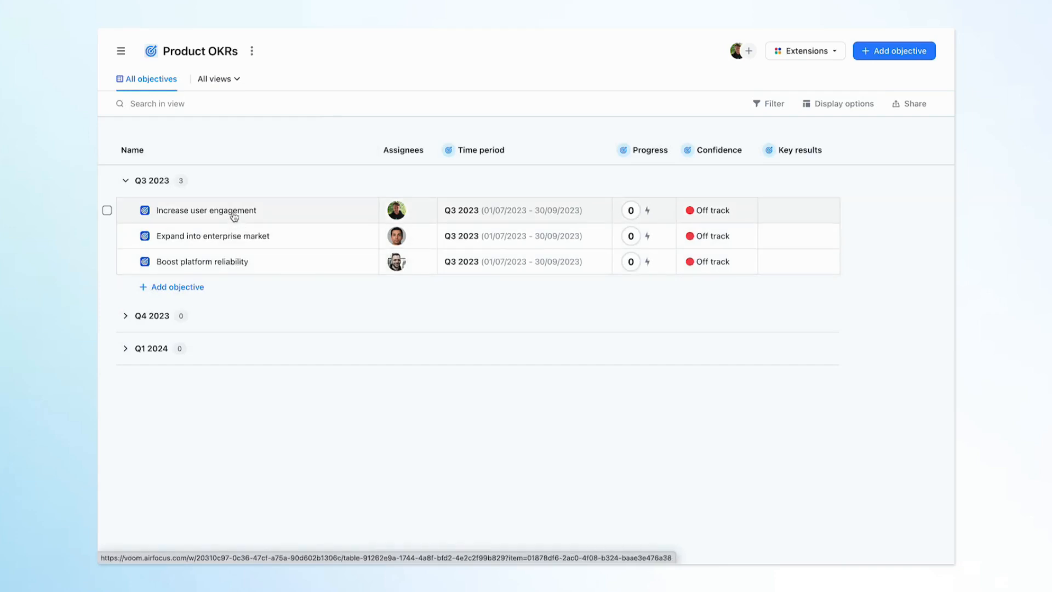
# Create key result 'Launch notifications on all platforms' under Increase user engagement and view its details.
pyautogui.click(205, 211)
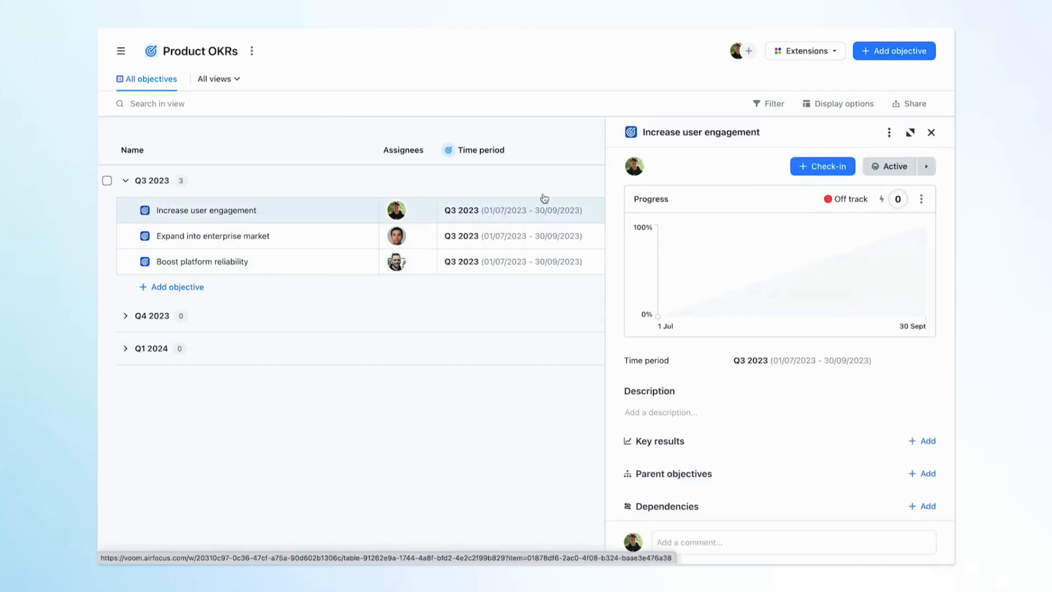
pyautogui.click(923, 440)
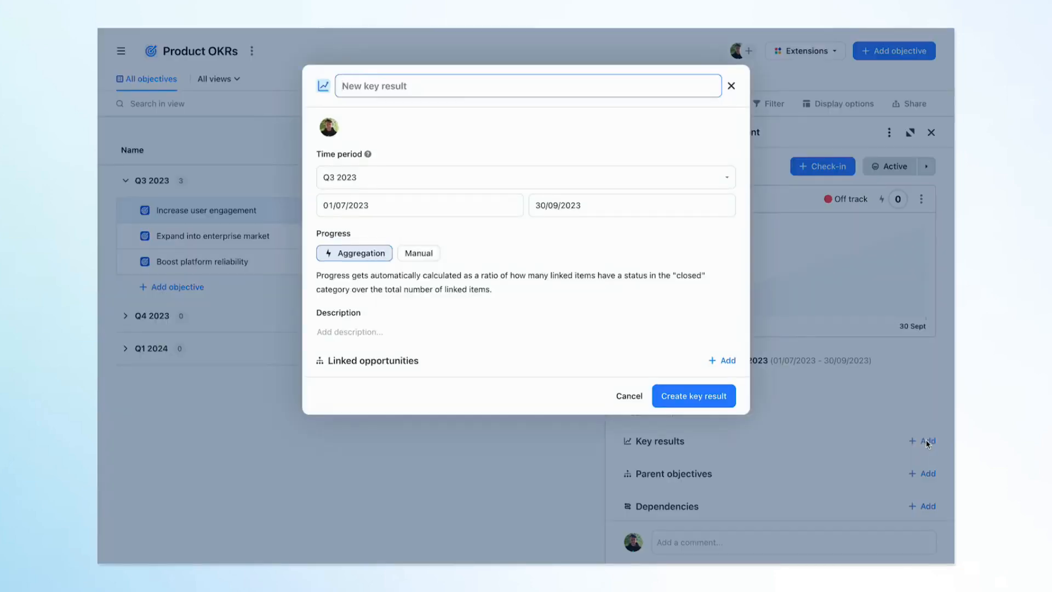
pyautogui.write('Launch notifications on all platforms')
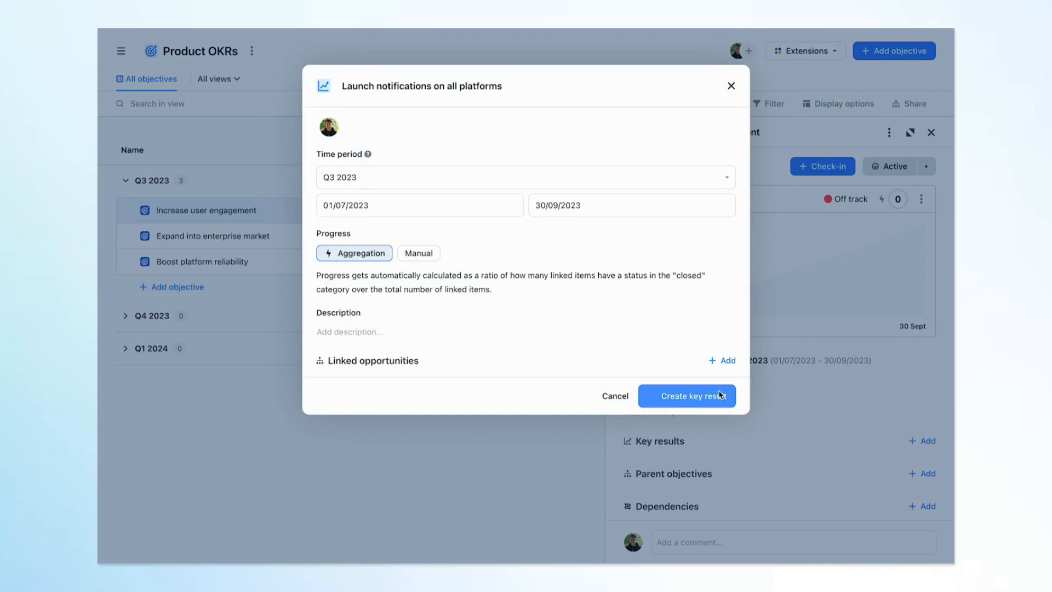
pyautogui.click(686, 396)
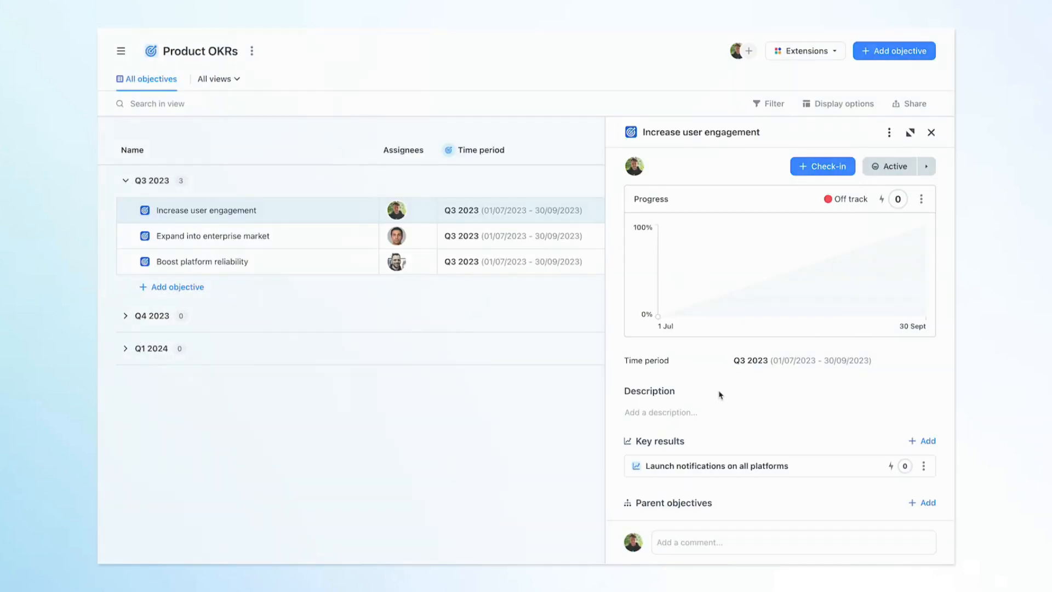
pyautogui.click(717, 466)
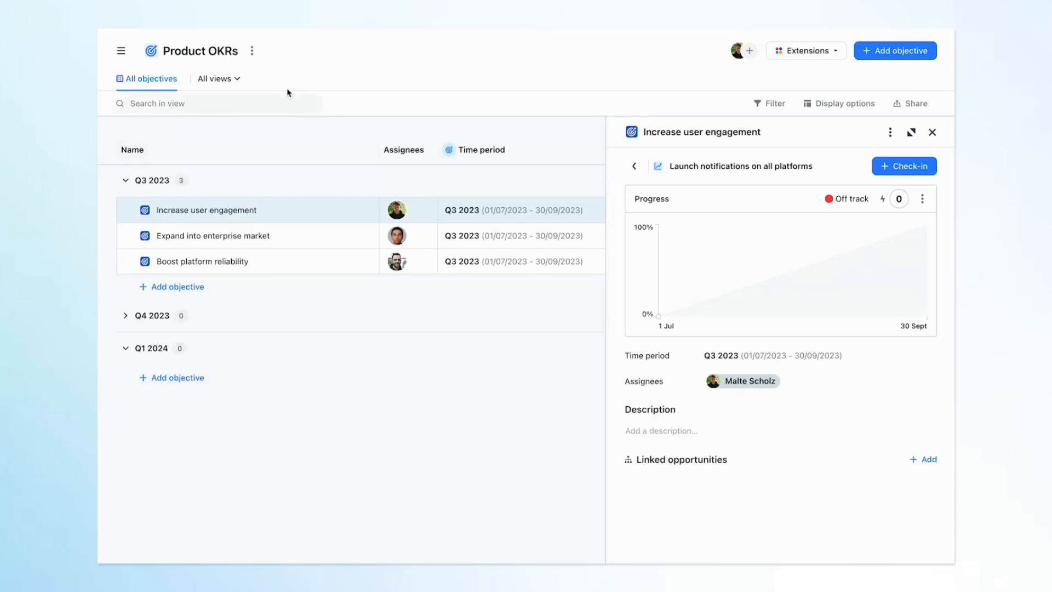
# Link Email notifications, then search 'notifications' to link the push notification opportunities, reaching progress 67.
pyautogui.click(252, 50)
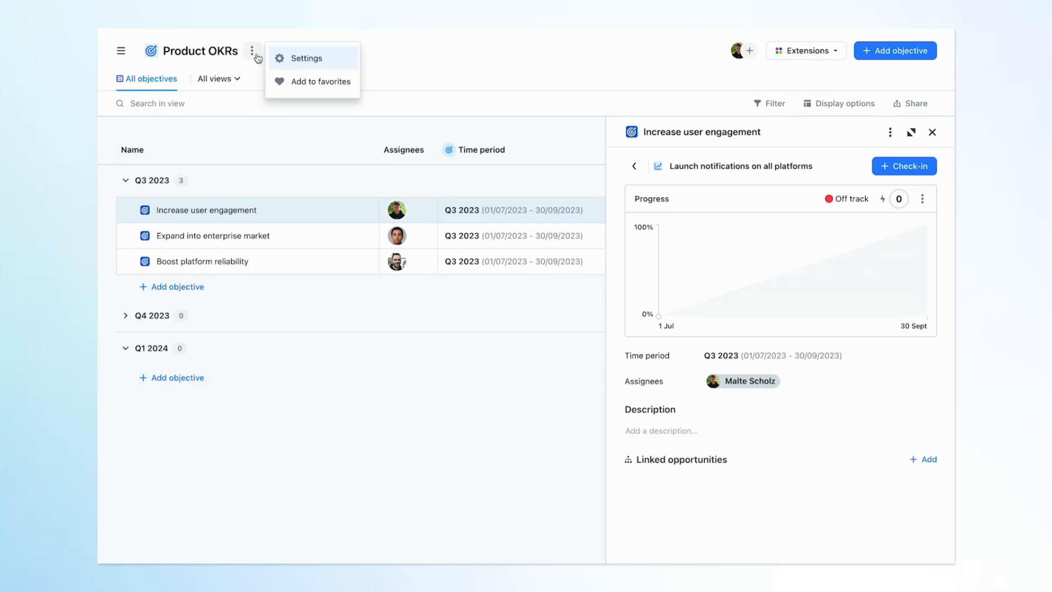
pyautogui.click(735, 240)
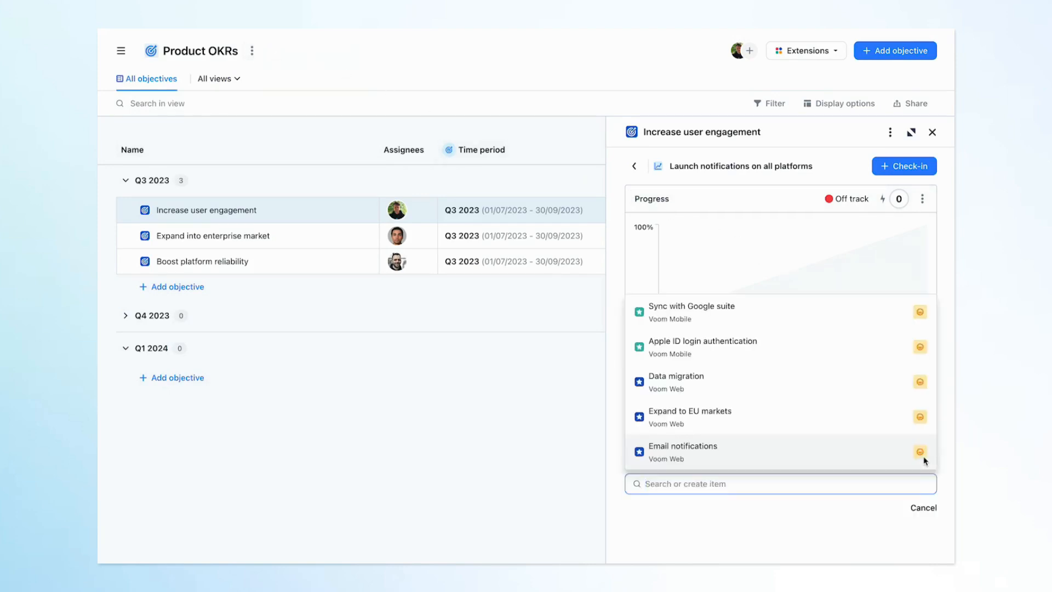
pyautogui.click(699, 450)
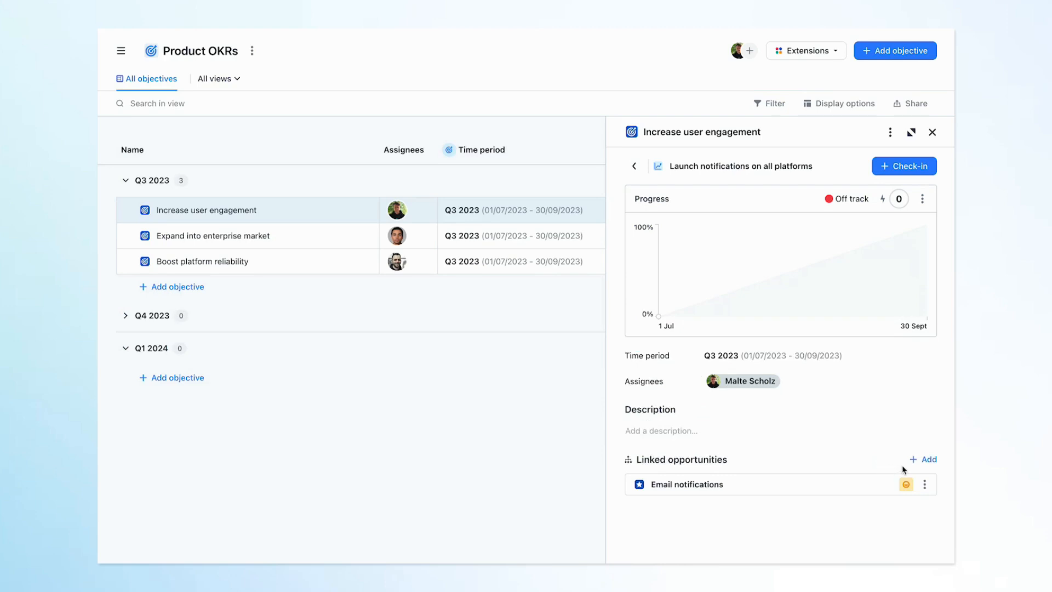
pyautogui.click(929, 460)
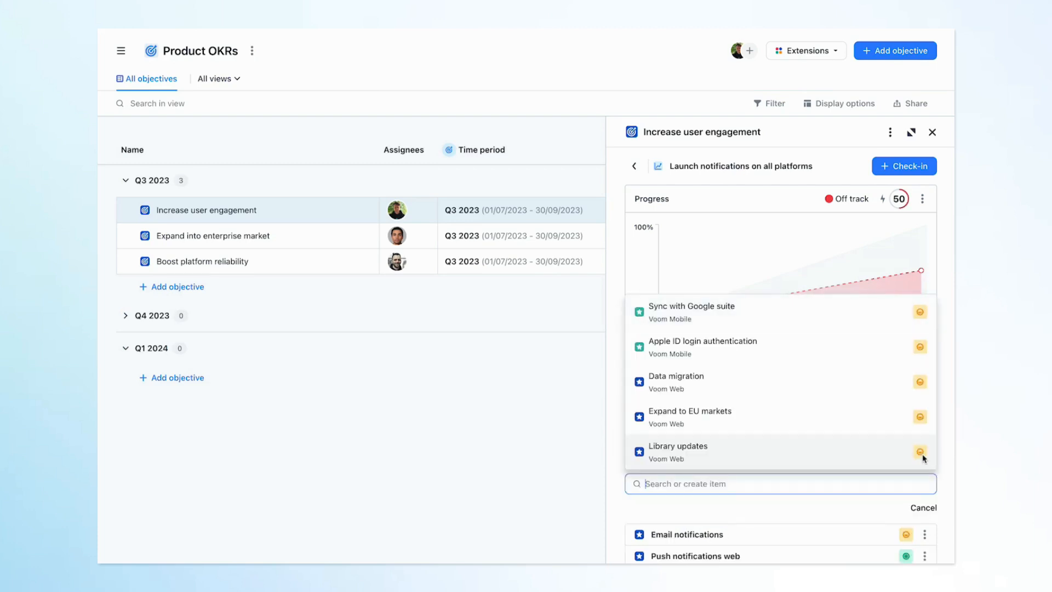
pyautogui.write('notifications')
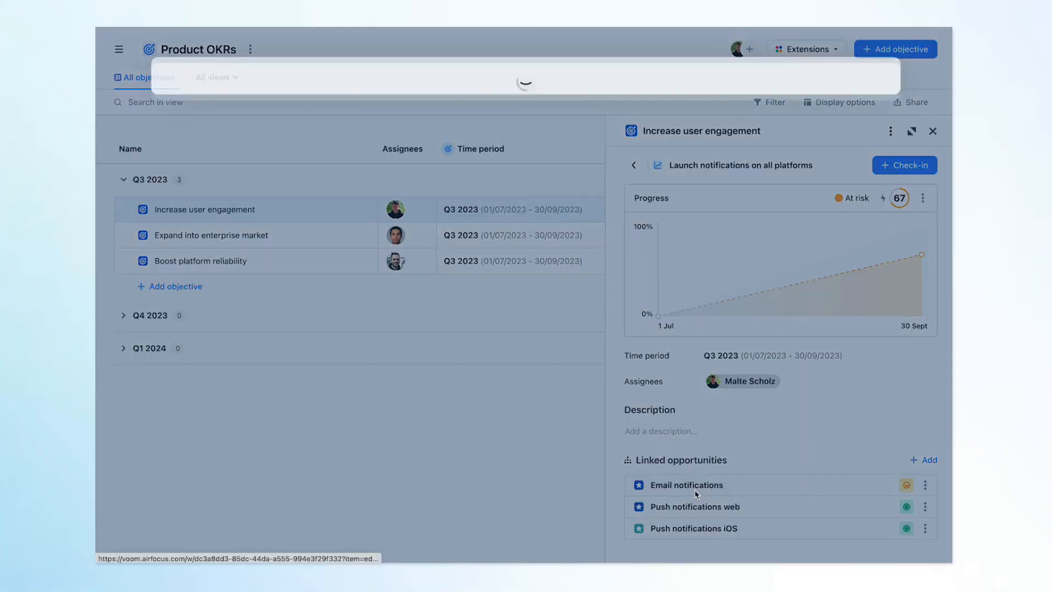
# Set Email notifications to Released, completing the key result, and return to the objective.
pyautogui.click(684, 485)
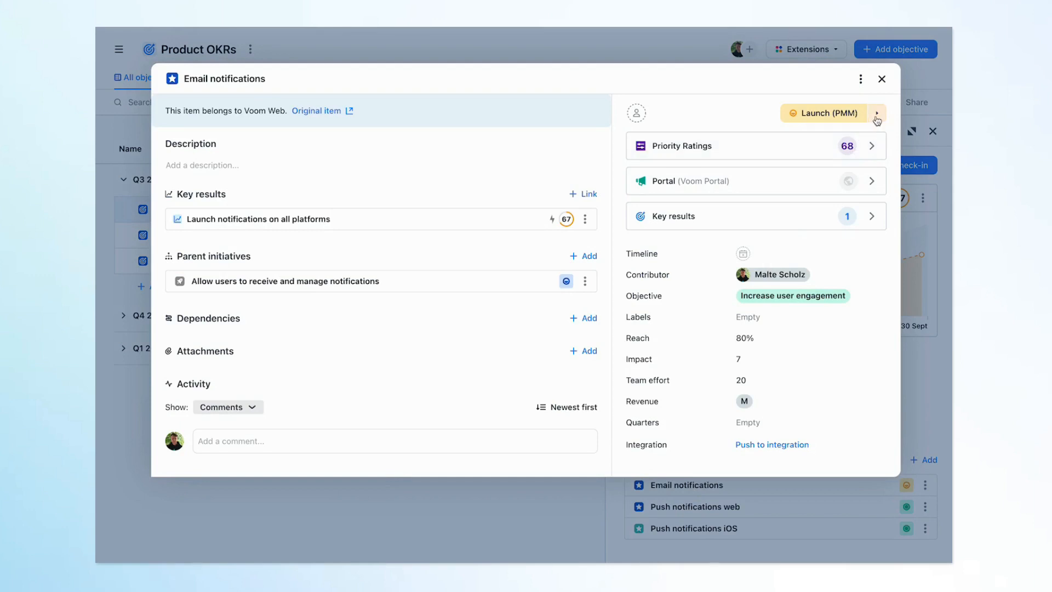
pyautogui.click(876, 113)
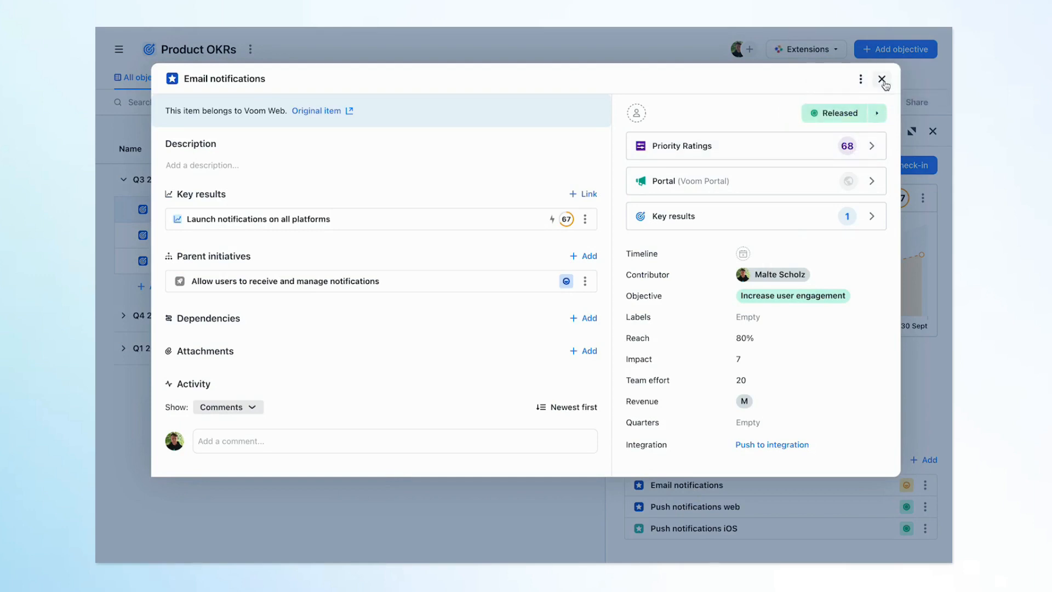
pyautogui.click(882, 79)
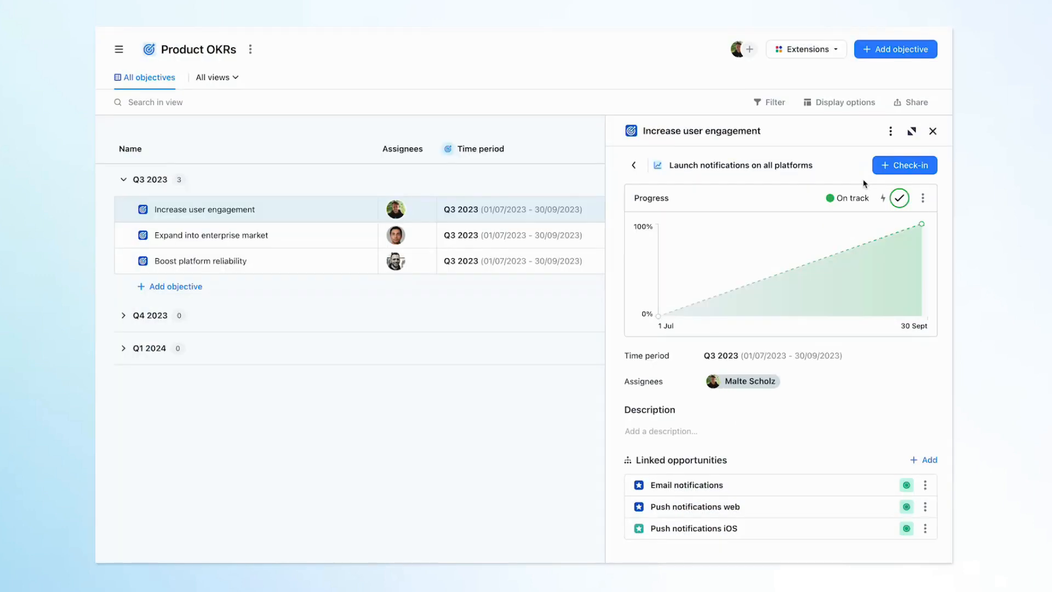
pyautogui.moveTo(896, 233)
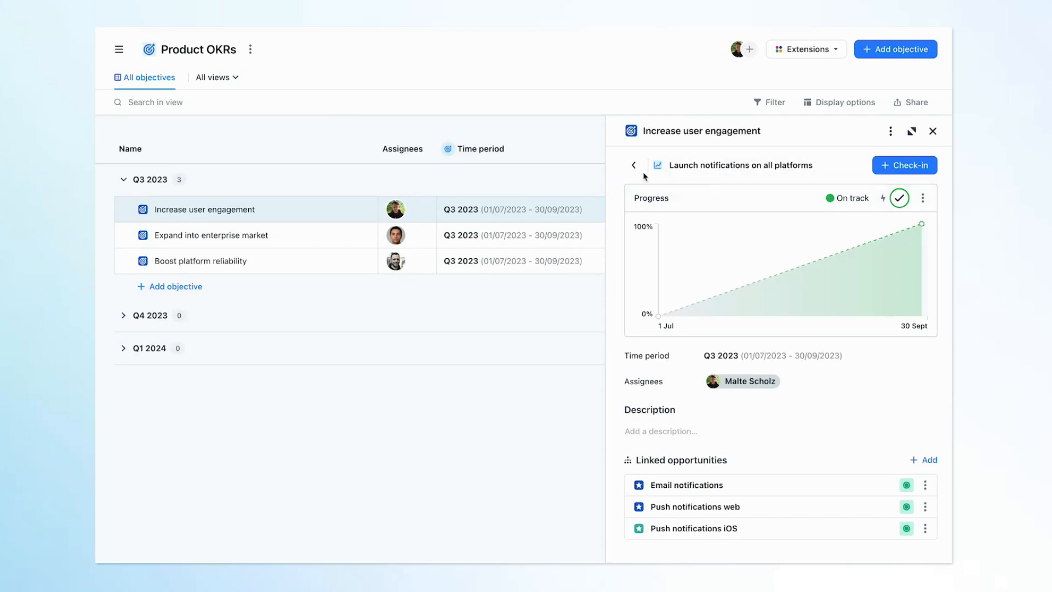
pyautogui.click(633, 166)
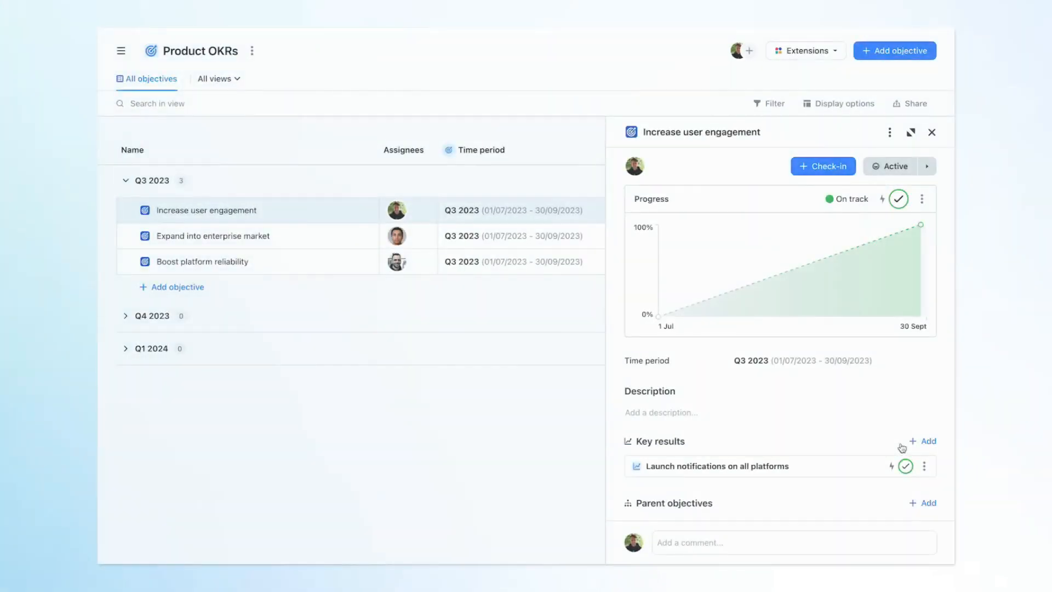
# Create manual key result 'Increase weekly active users from 35% to 40%', unit Percent, start 35, target 40.
pyautogui.click(925, 440)
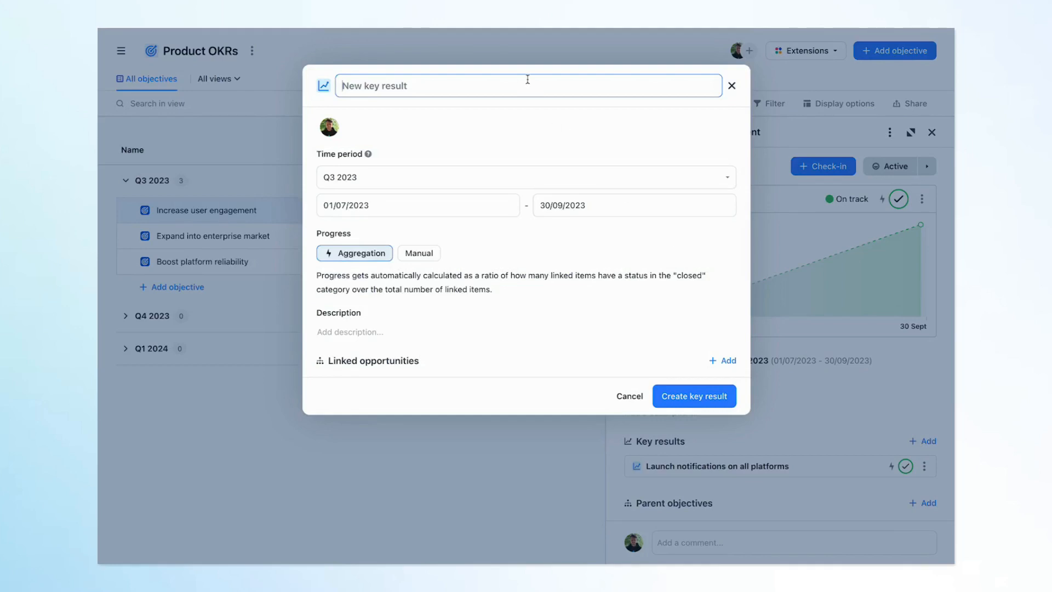
pyautogui.click(419, 253)
pyautogui.write('40')
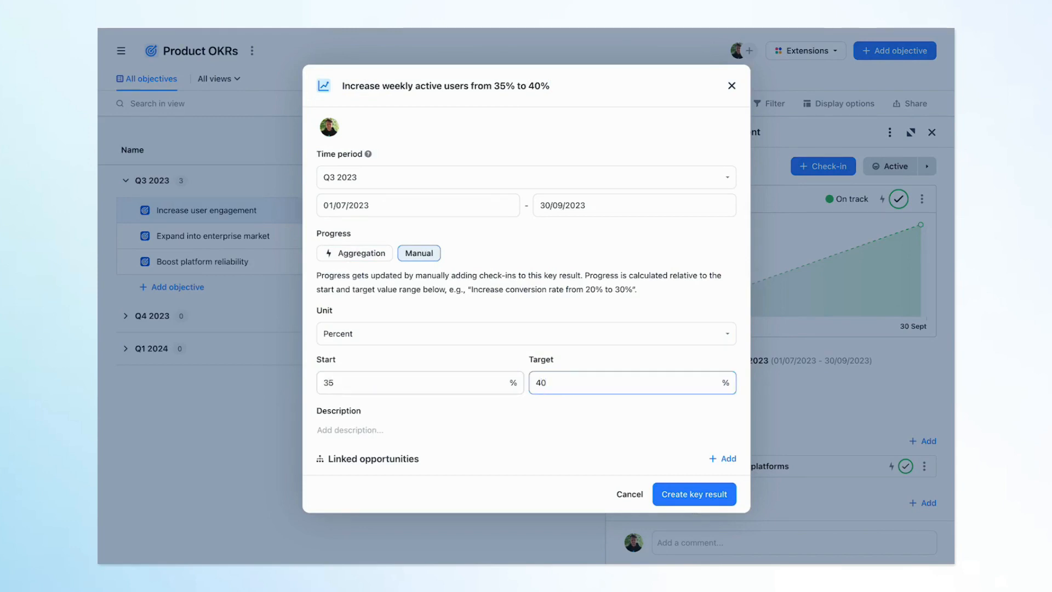
pyautogui.click(693, 494)
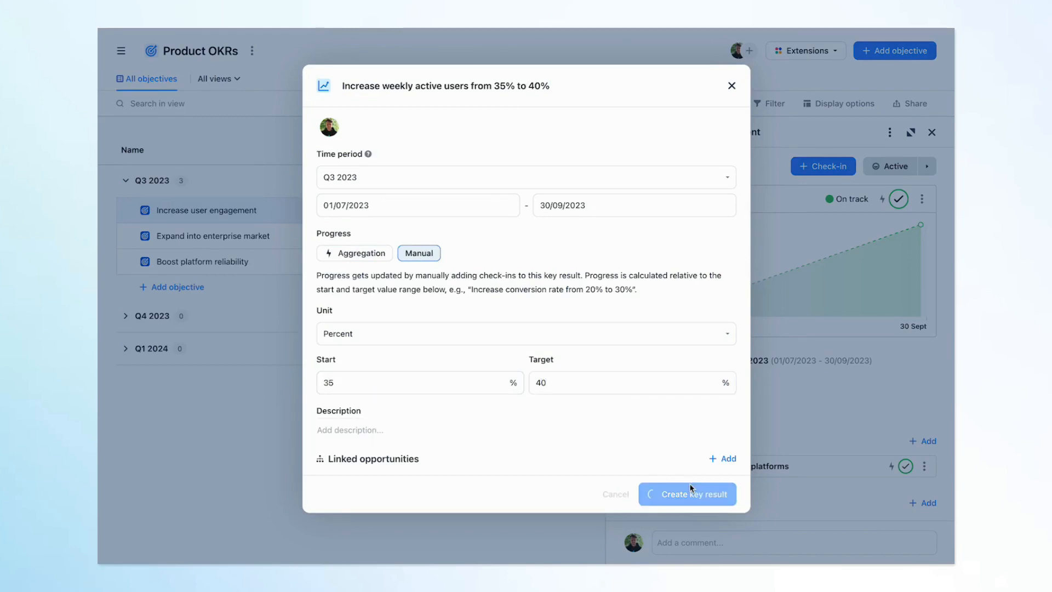
pyautogui.click(686, 494)
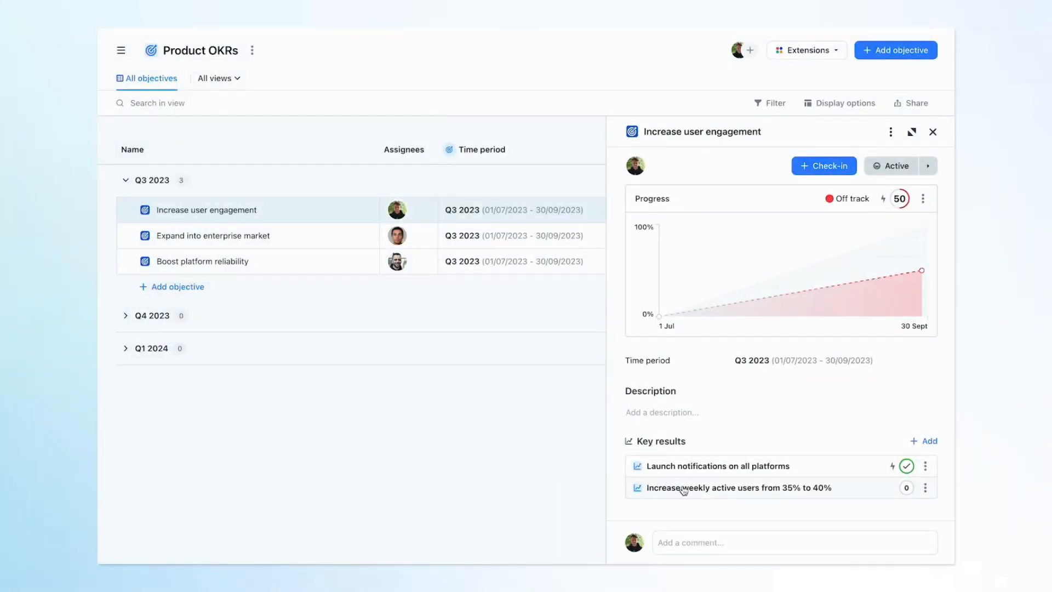
# Add a 39% On track check-in with comment 'Excellent progress.' to weekly active users and return to the objective.
pyautogui.click(731, 488)
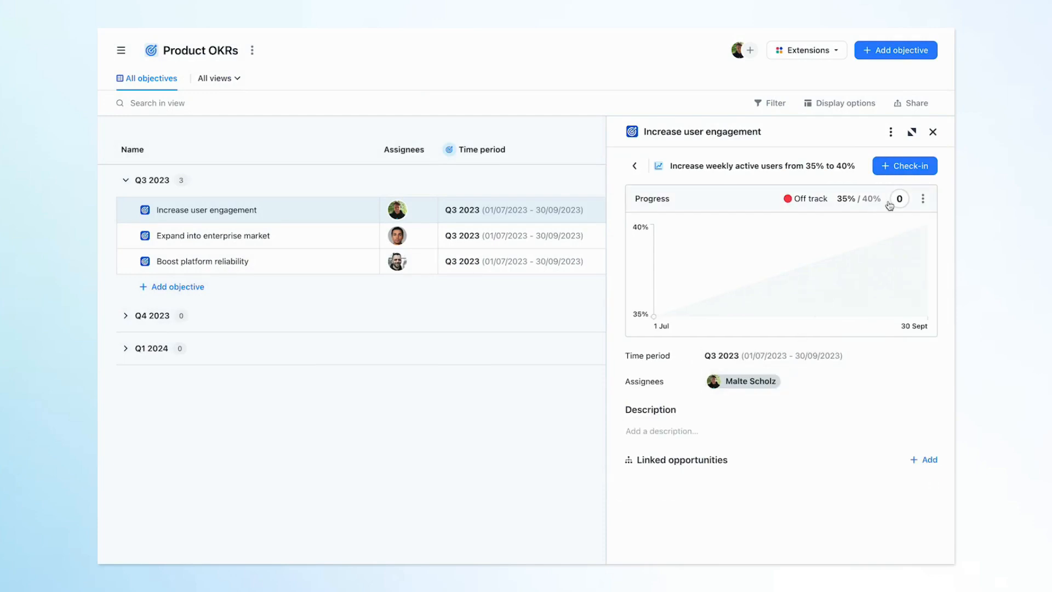
pyautogui.click(904, 166)
pyautogui.write('39')
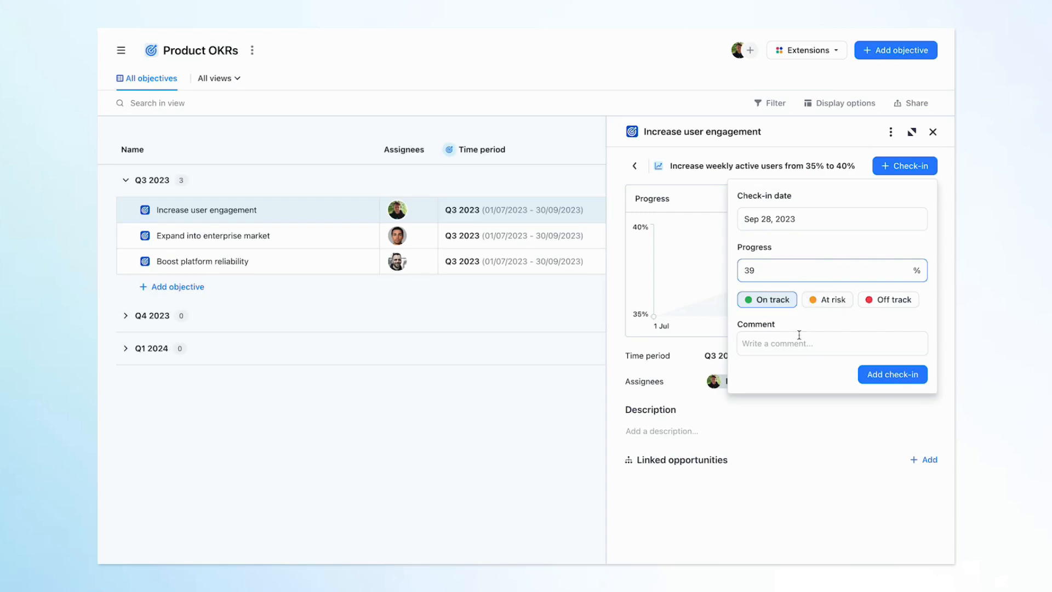
pyautogui.write('Excellent progress.')
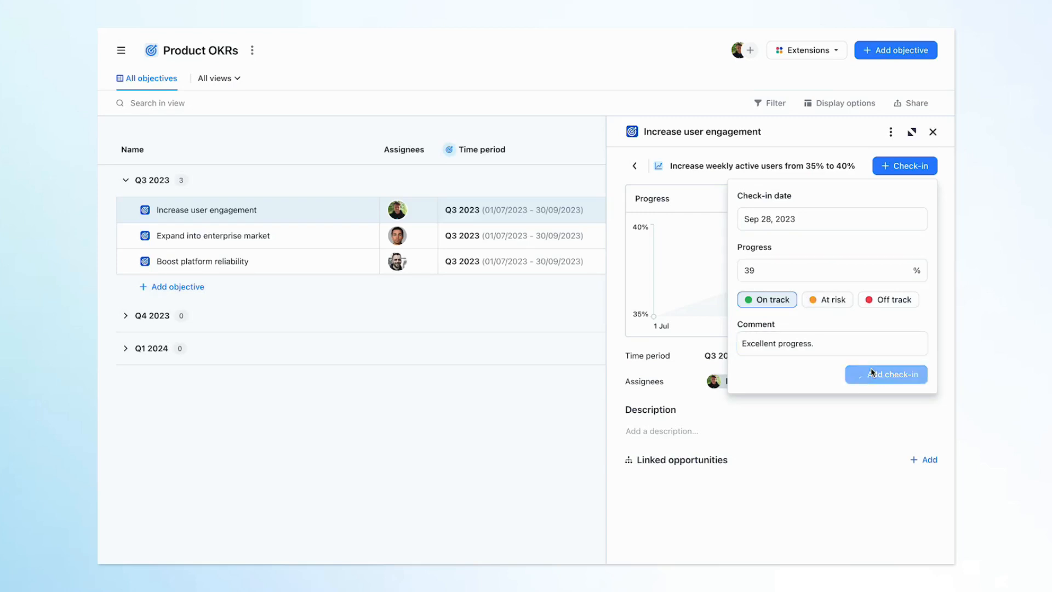
pyautogui.click(885, 375)
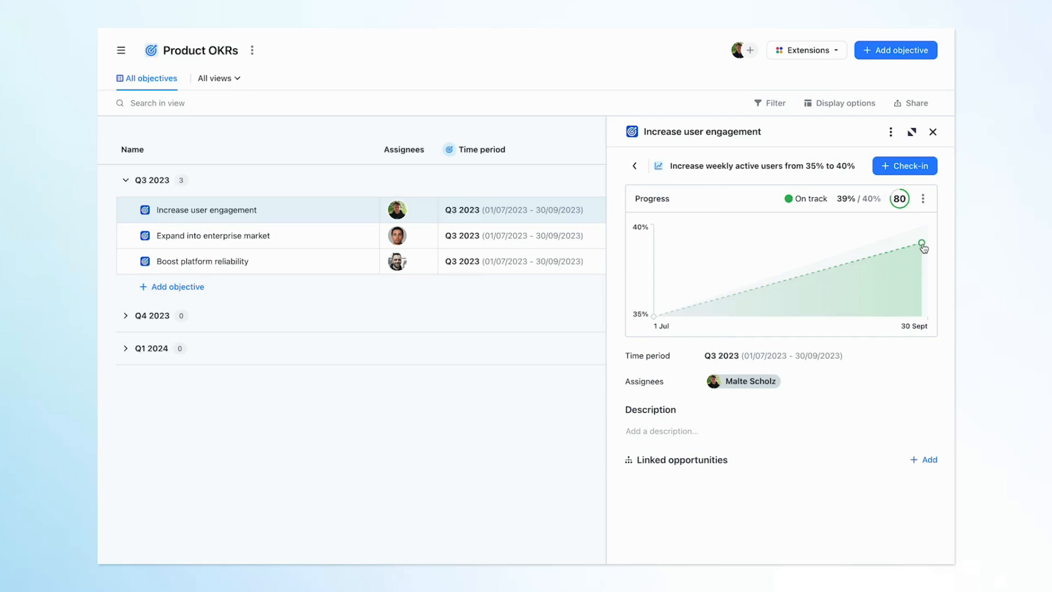
pyautogui.moveTo(923, 243)
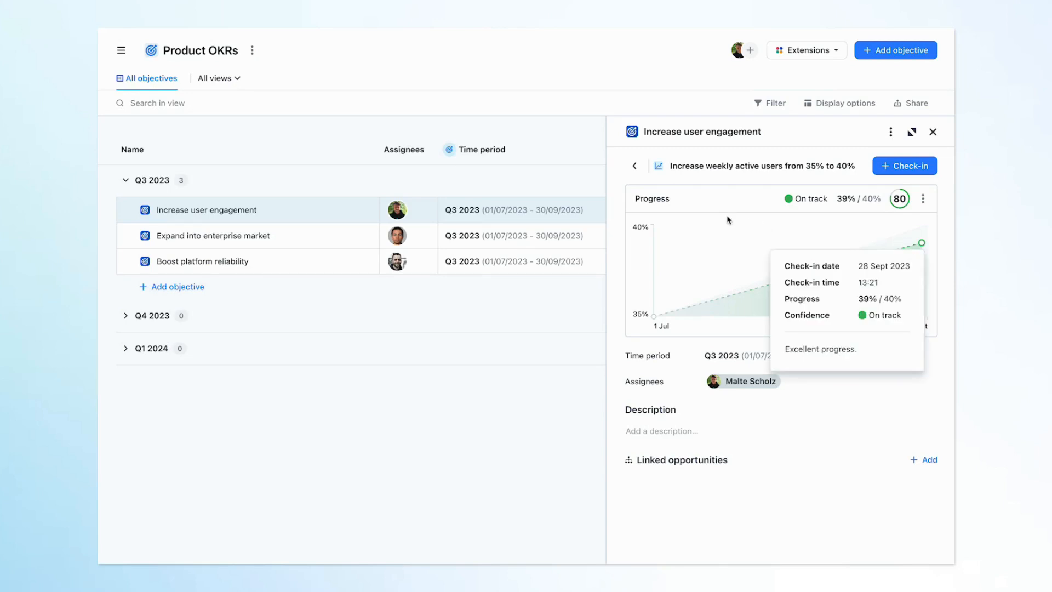
pyautogui.click(635, 165)
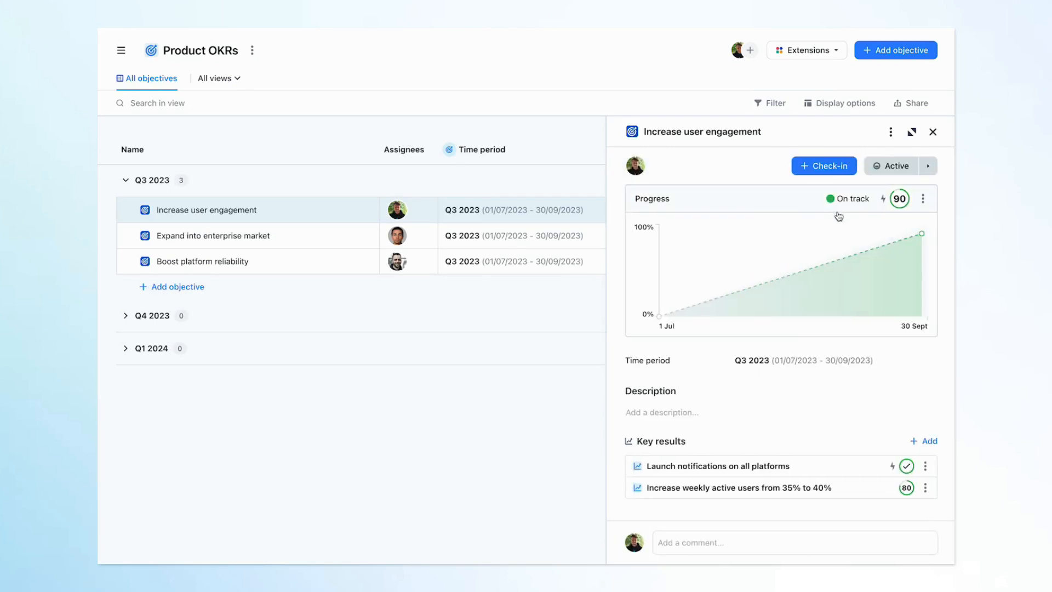
pyautogui.moveTo(922, 234)
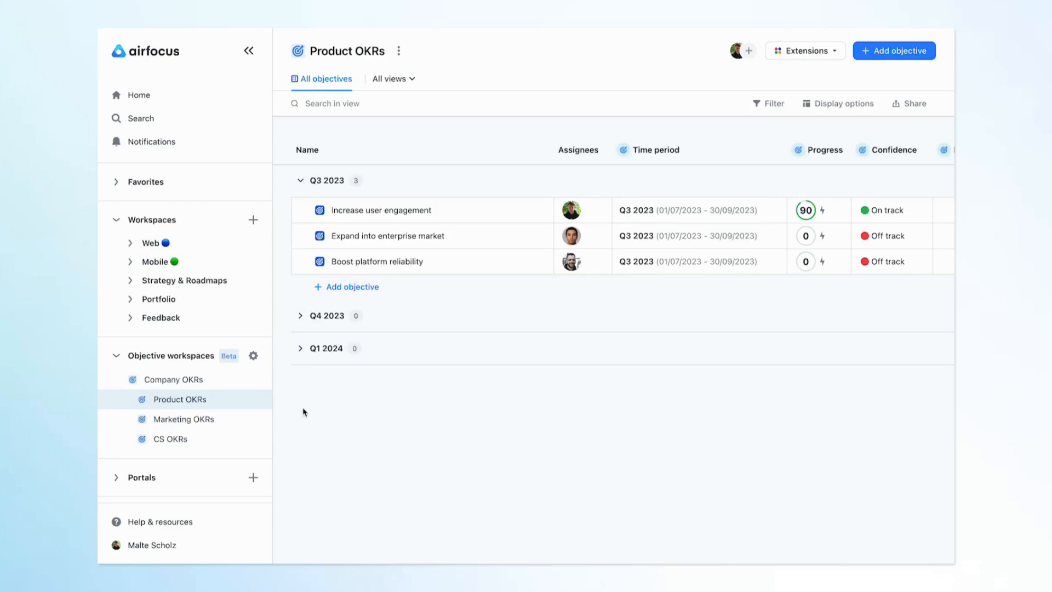
pyautogui.moveTo(202, 419)
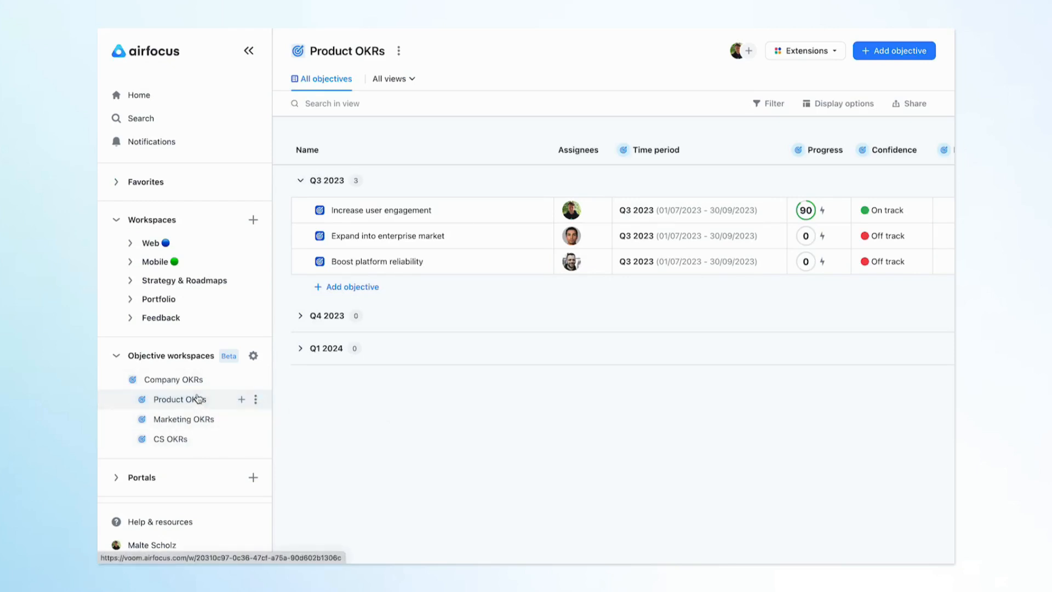
# Switch to Company OKRs and expand Become a product leader in our category to show its child objectives.
pyautogui.click(175, 379)
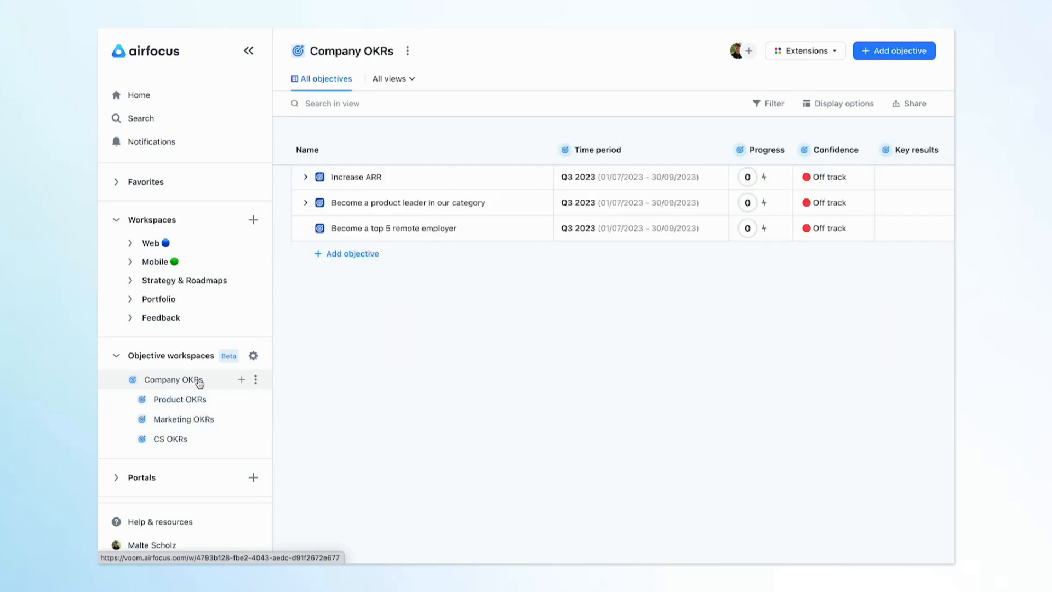
pyautogui.click(306, 203)
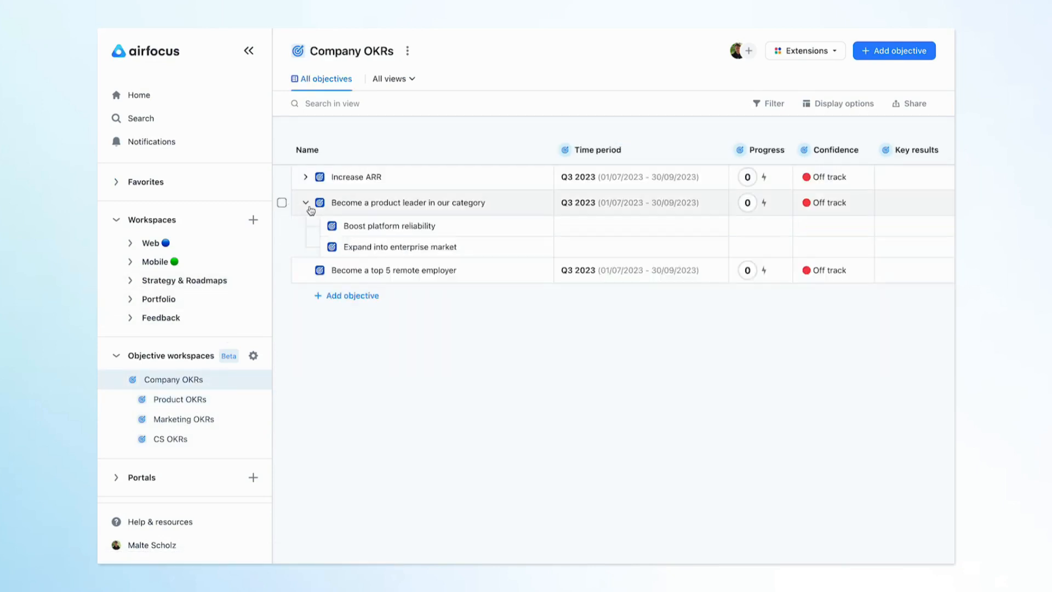